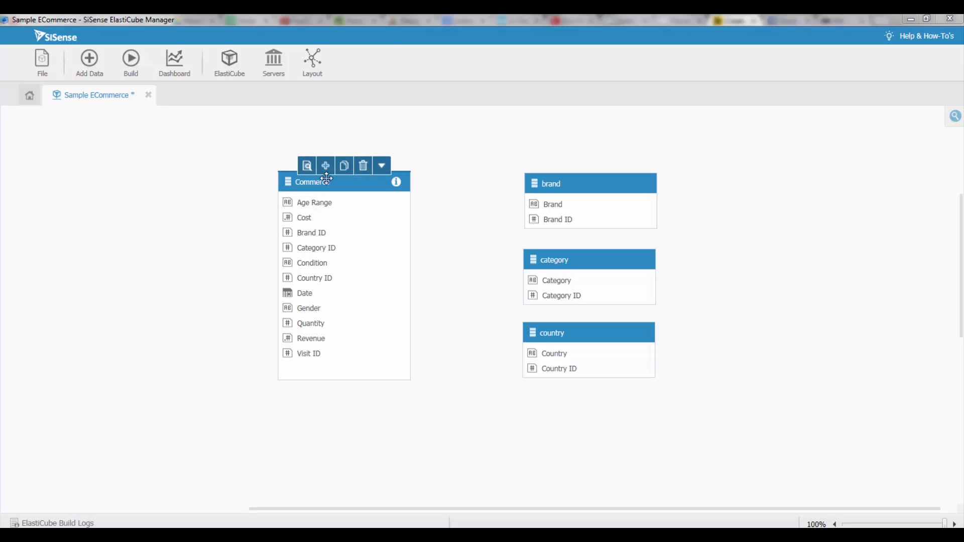
Step: Preview the rows of the Commerce and brand tables, then close both previews
click(307, 166)
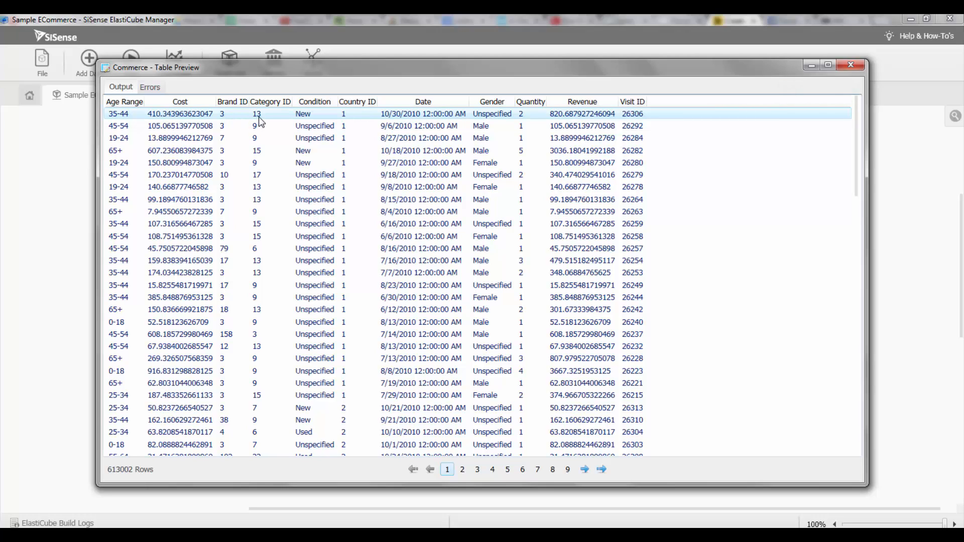
mouse_move(353, 119)
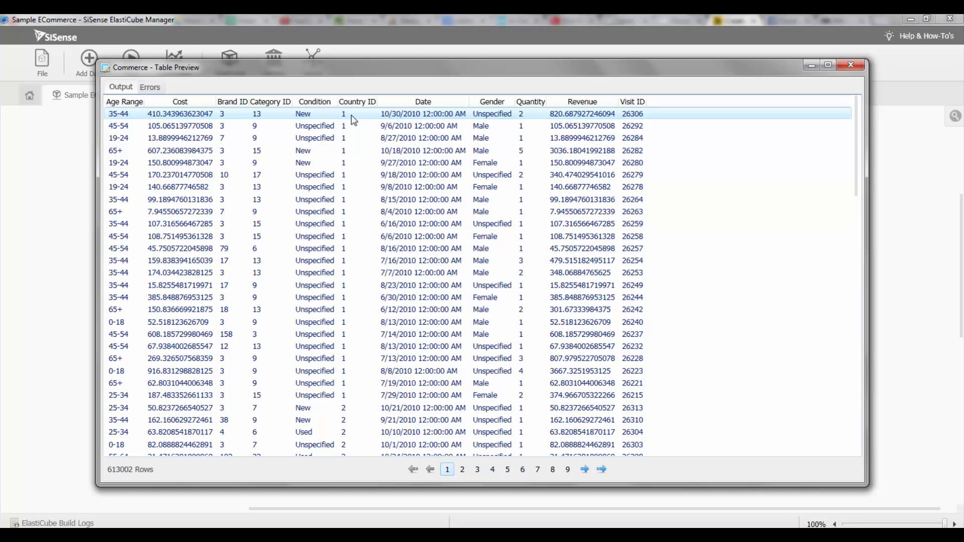
mouse_move(626, 23)
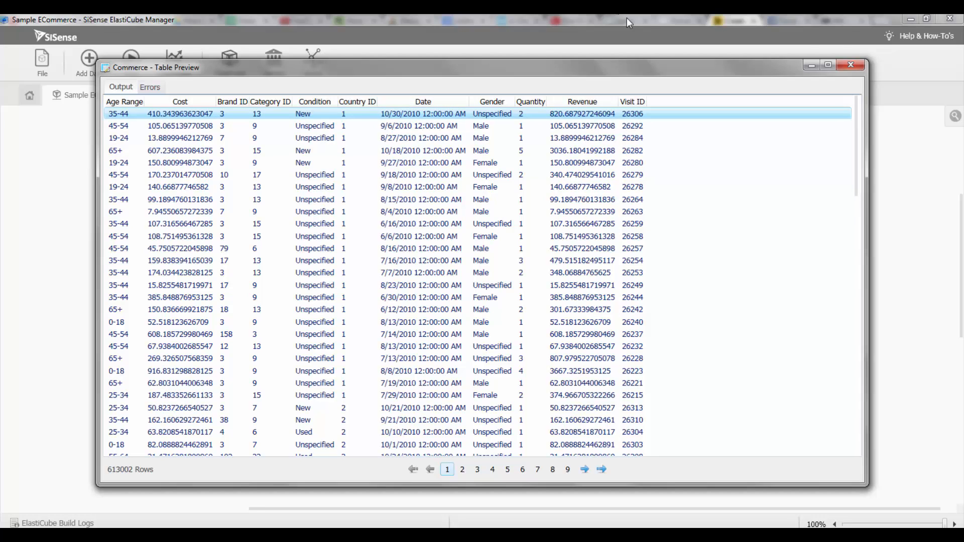
click(851, 65)
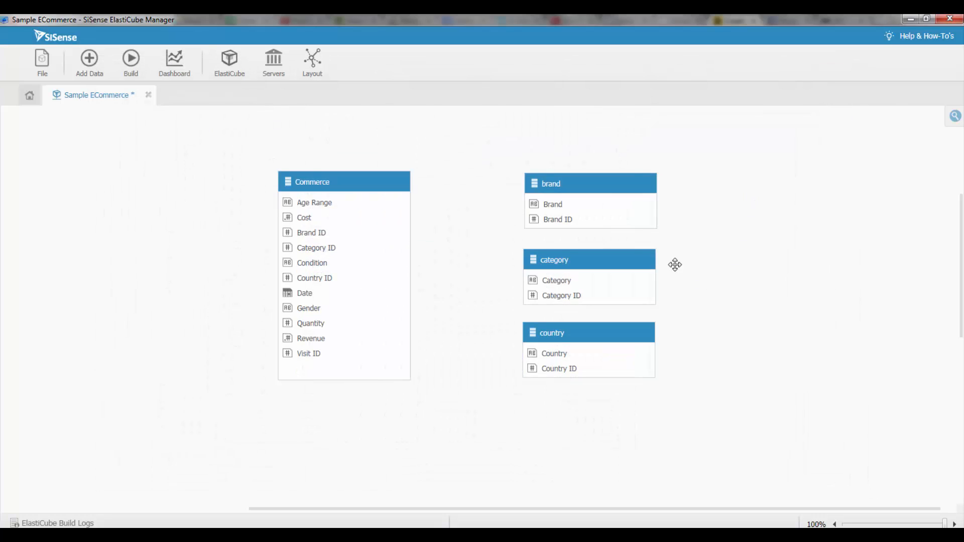
mouse_move(605, 328)
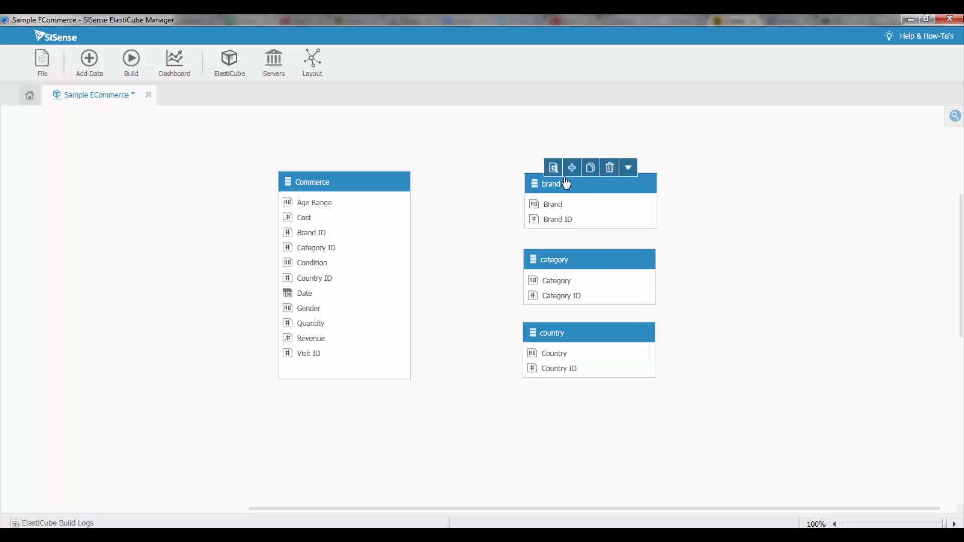
click(553, 168)
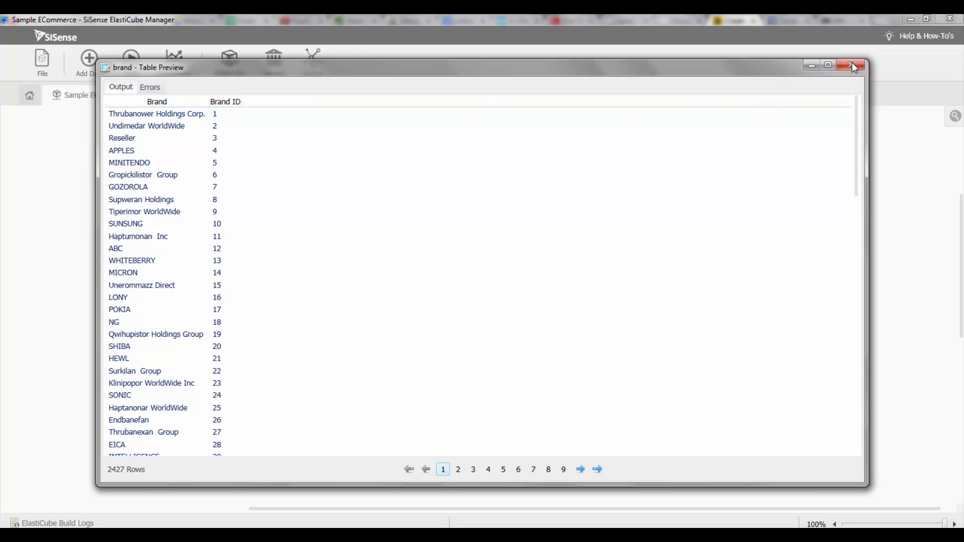
click(854, 66)
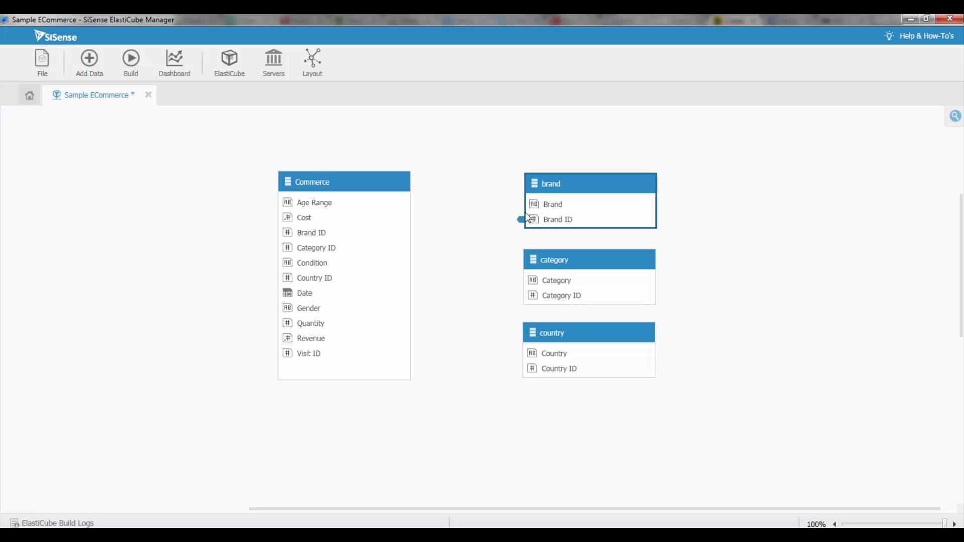
Step: Join the brand table's Brand ID to the Commerce table's Brand ID
drag(521, 220, 428, 232)
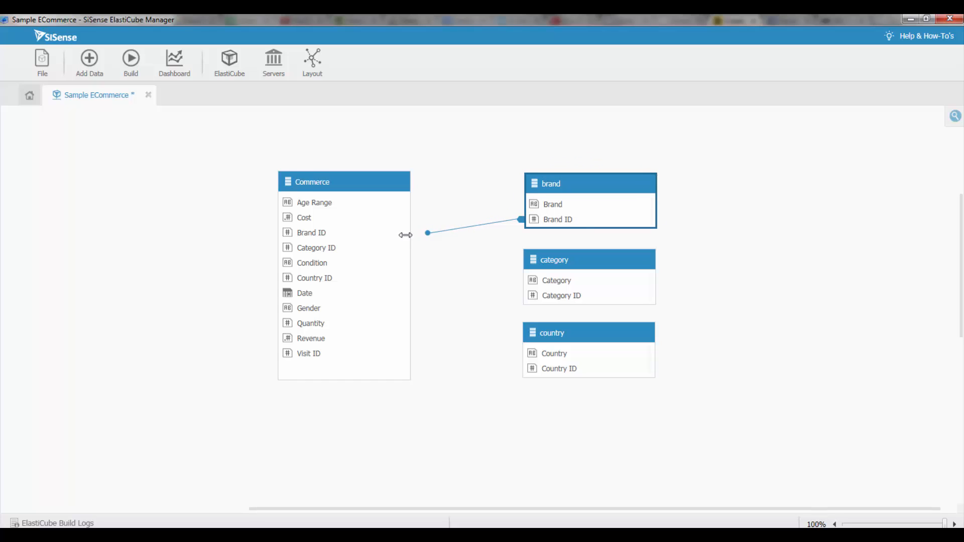
drag(428, 232, 409, 239)
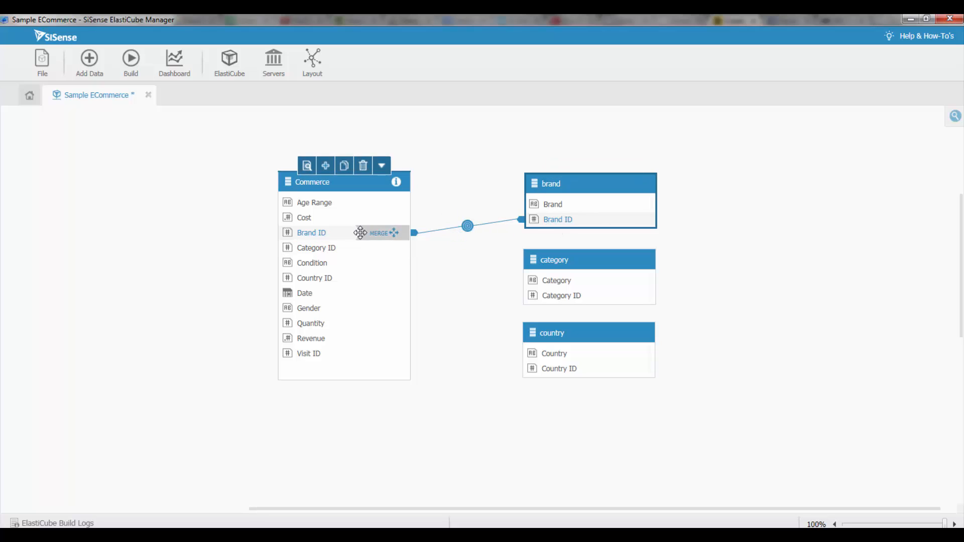
mouse_move(461, 283)
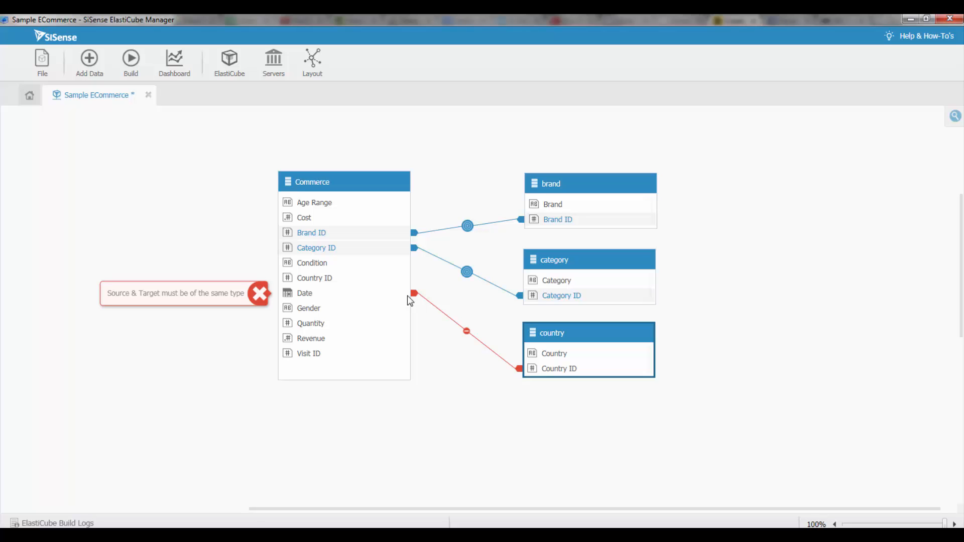
mouse_move(410, 300)
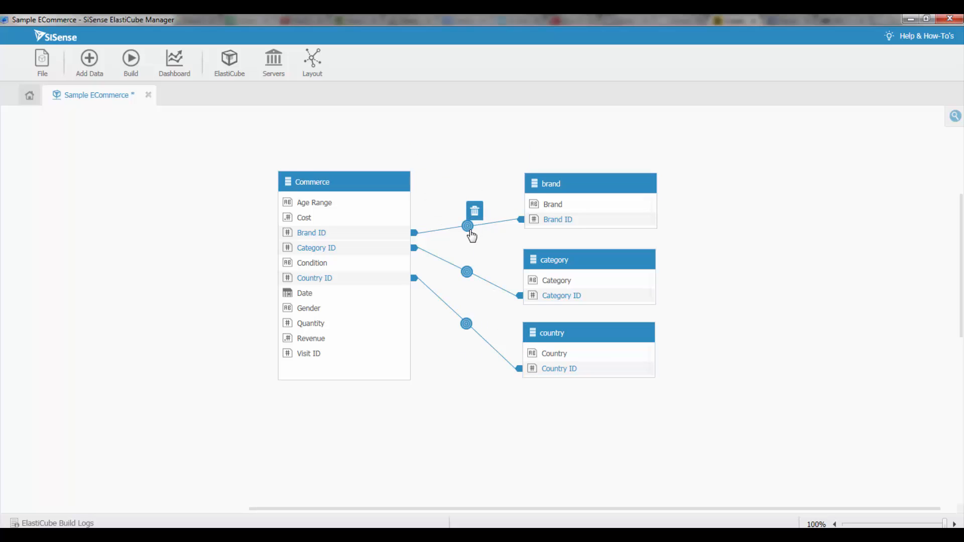
mouse_move(475, 211)
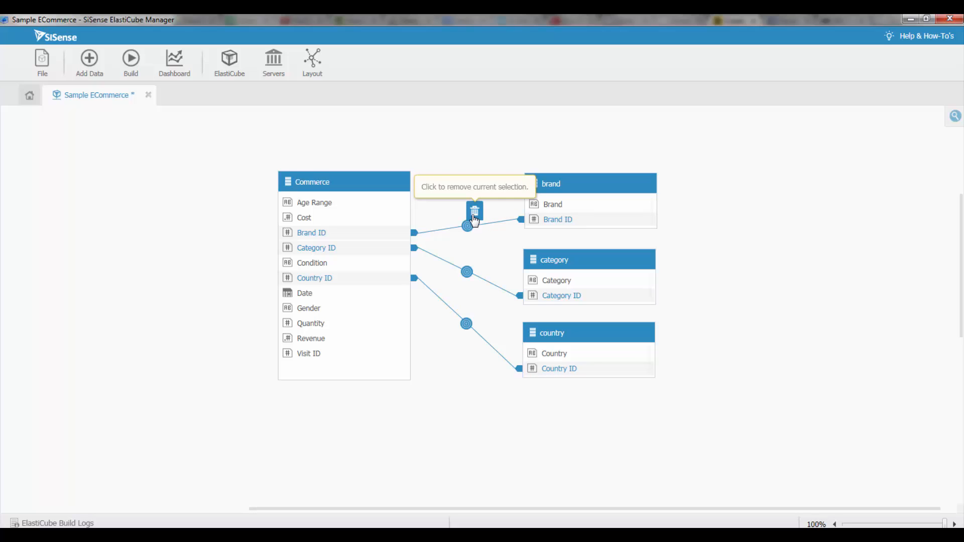
Step: Remove the Brand ID join and confirm the merged column removal
click(474, 212)
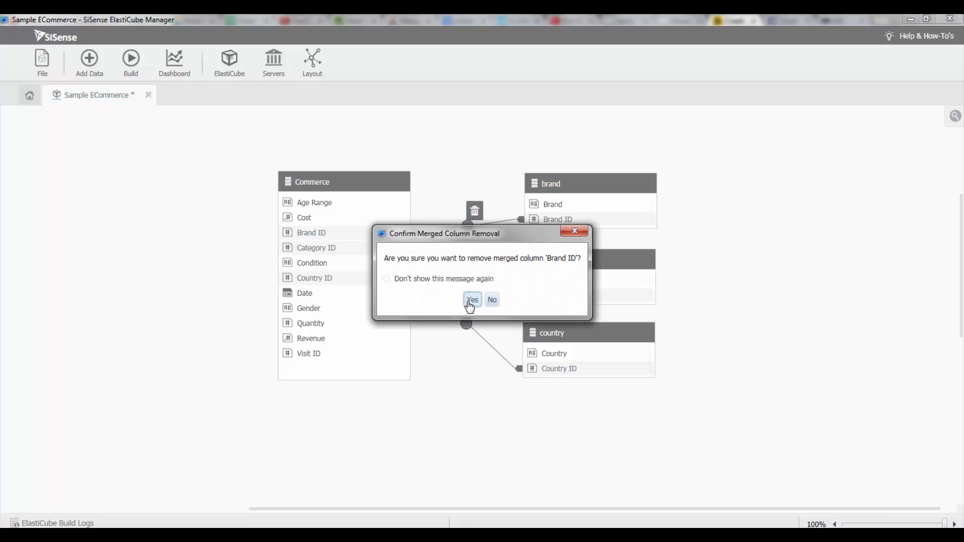
click(472, 301)
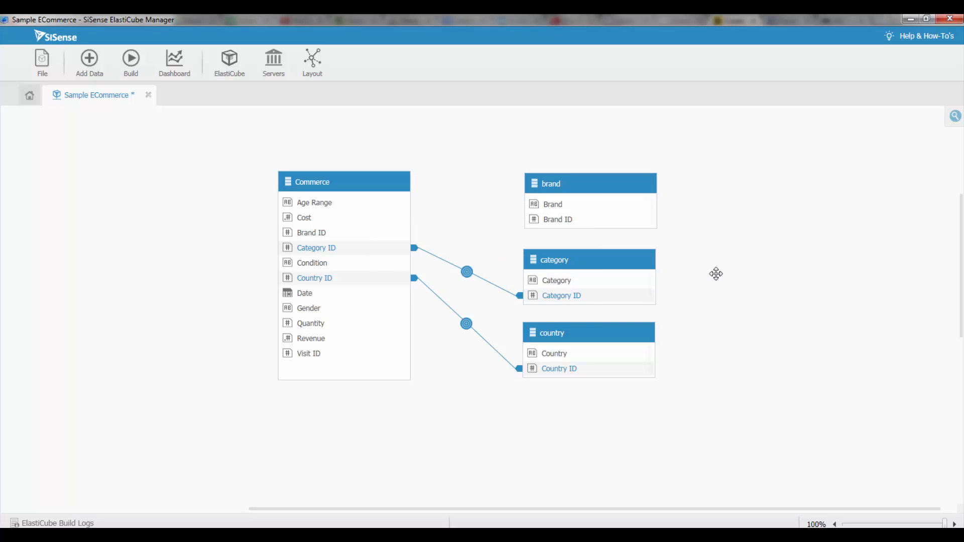